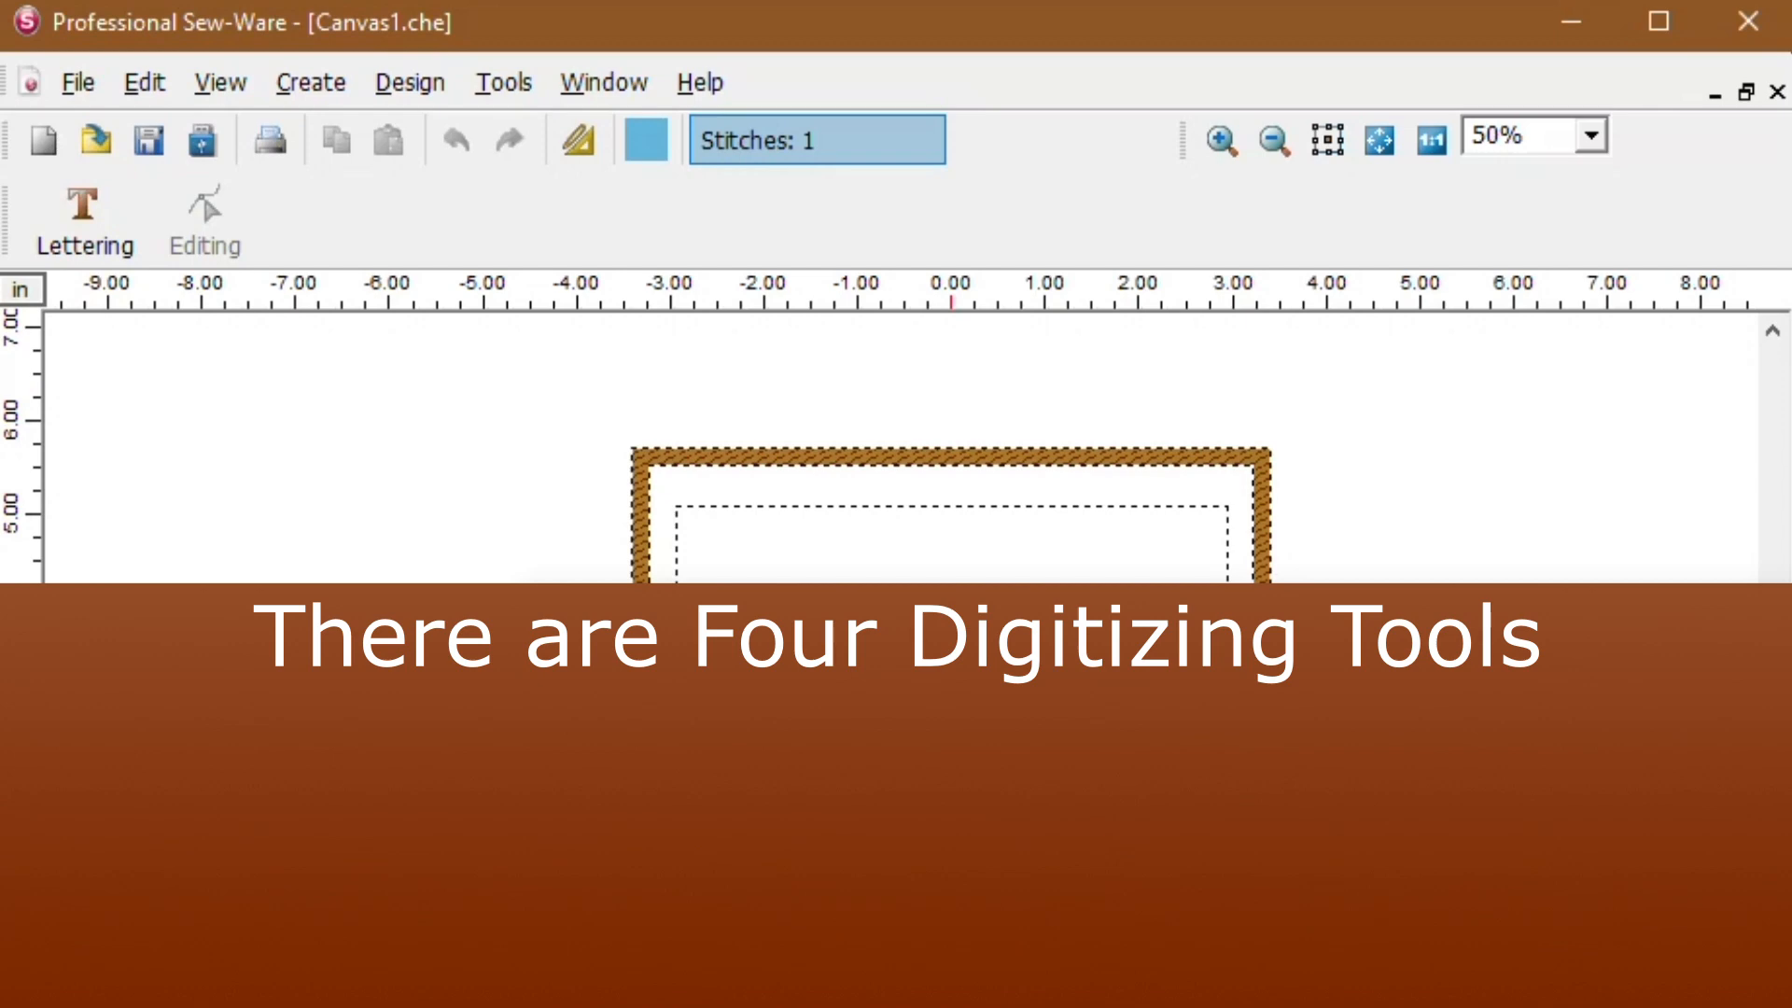
Enter digitizing mode with the F shortcut, revealing Freeform, Column, Rectangle, Ellipse, Star and Polygon tools
key("f")
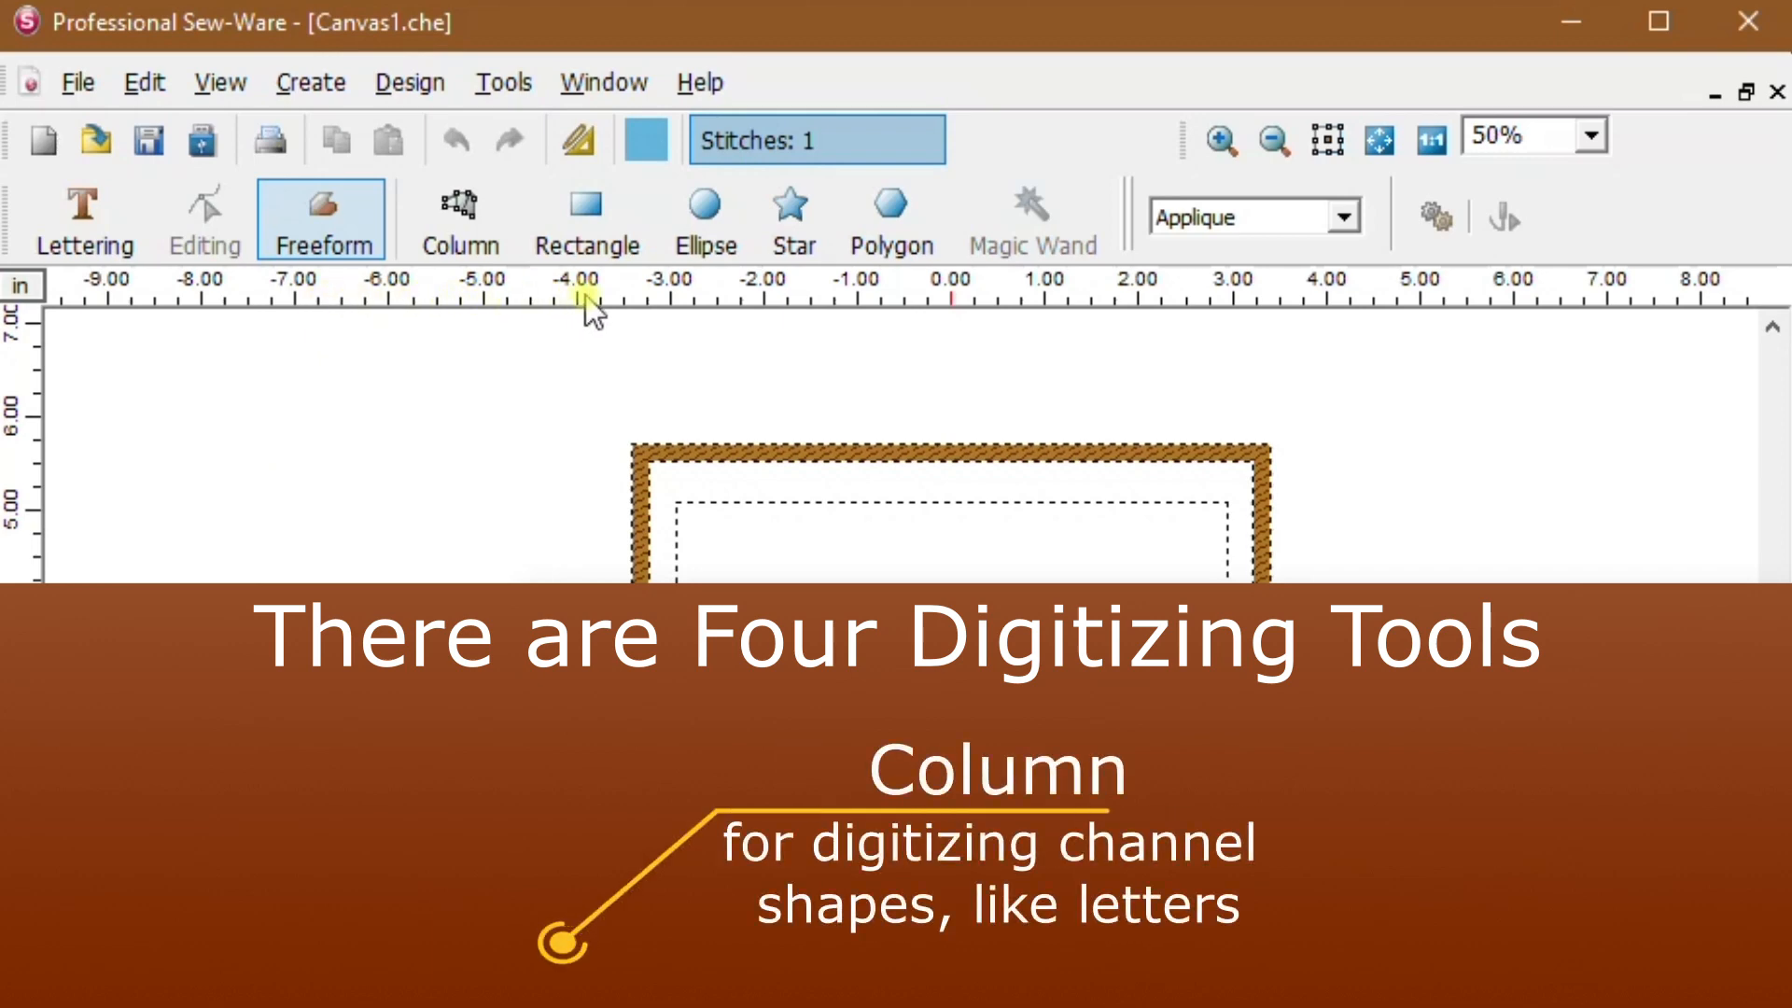
mouse_move(898, 308)
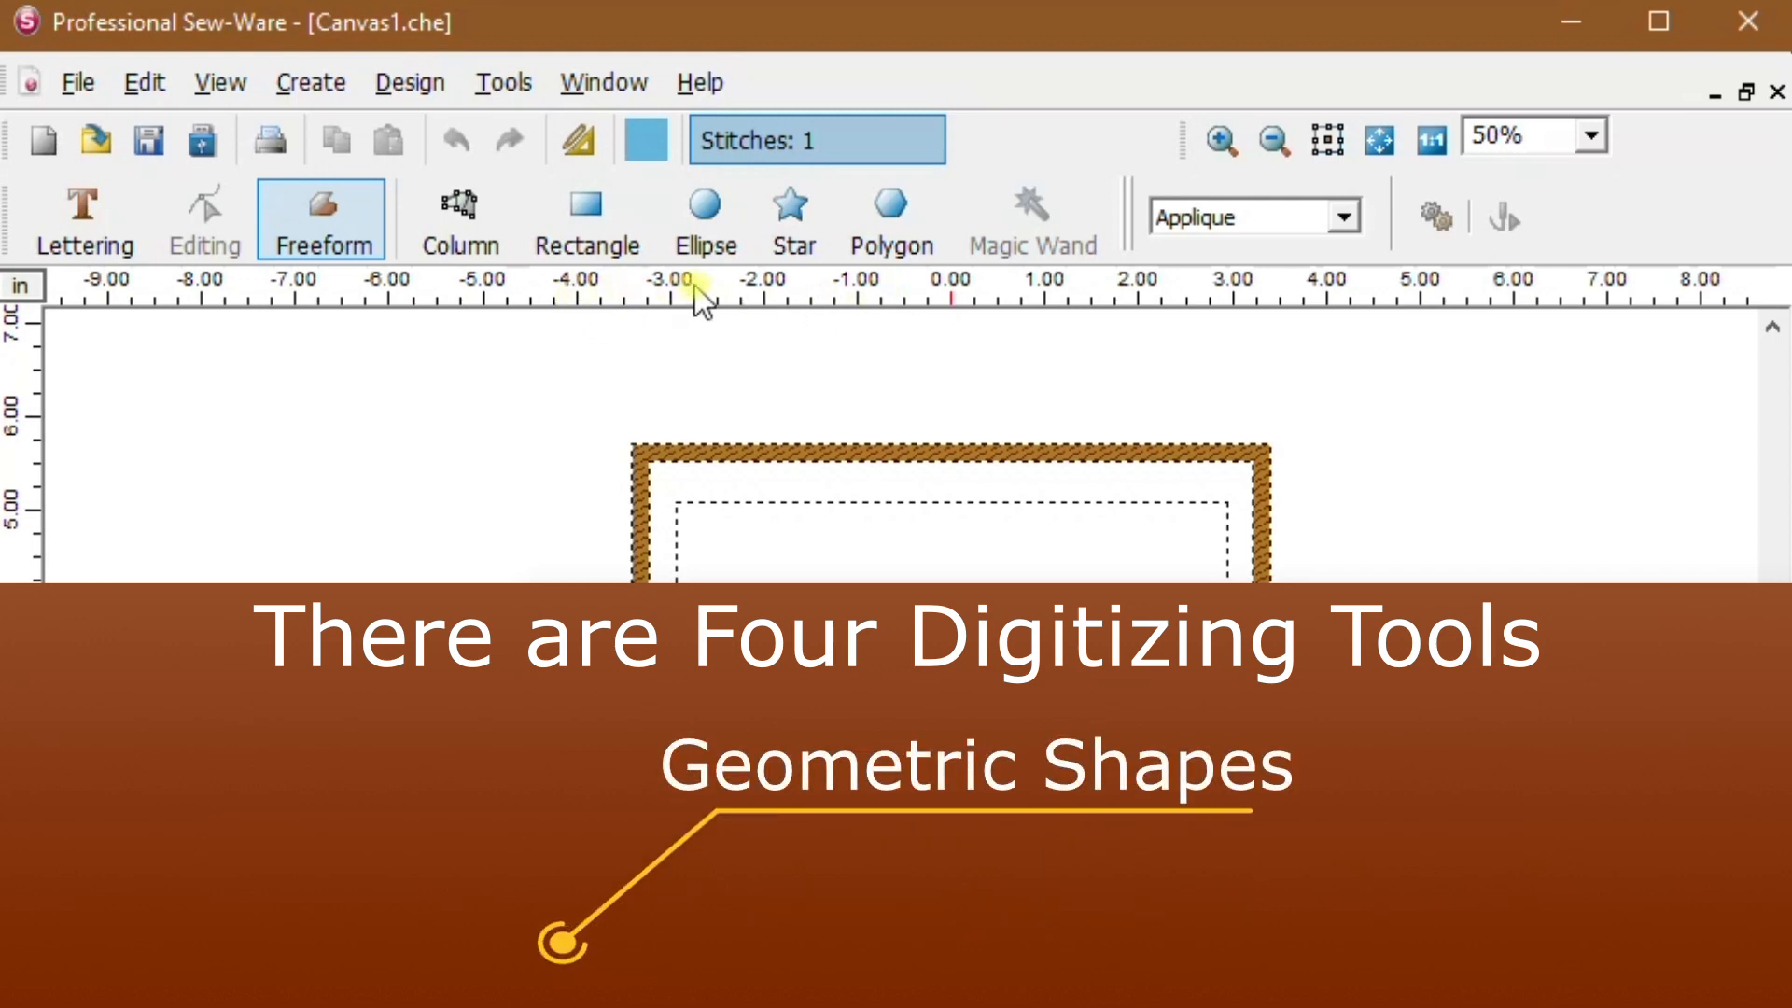
mouse_move(807, 311)
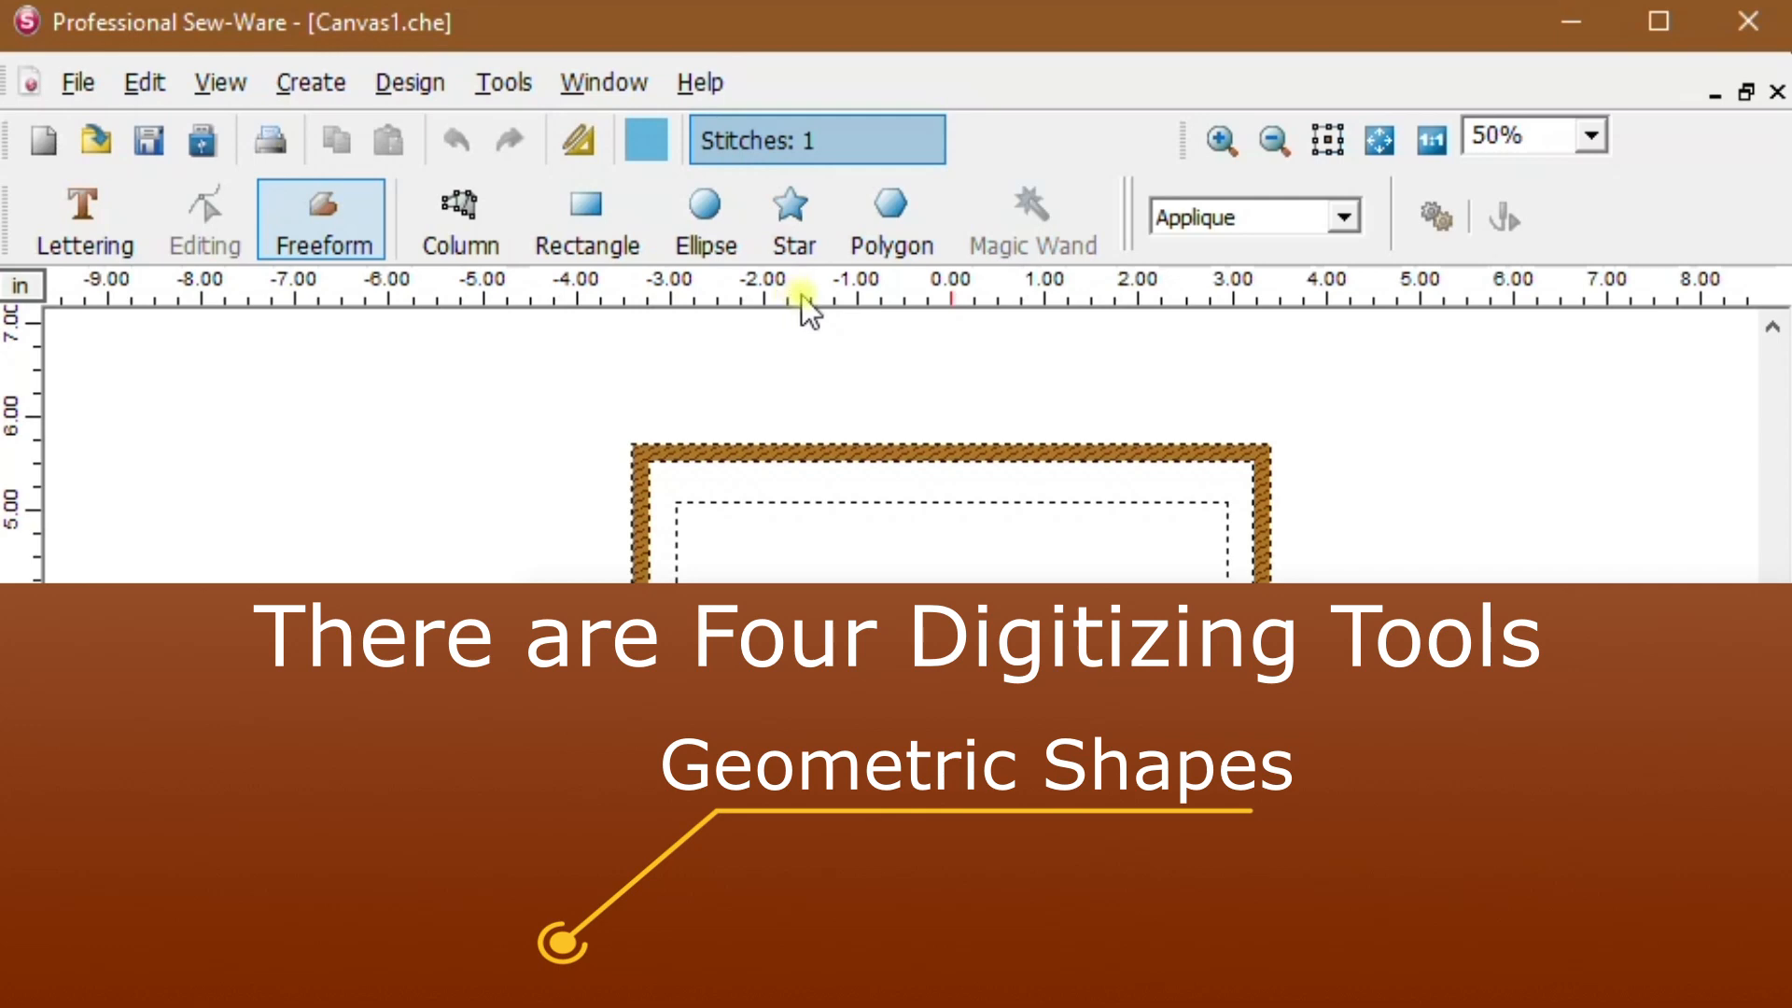
mouse_move(894, 299)
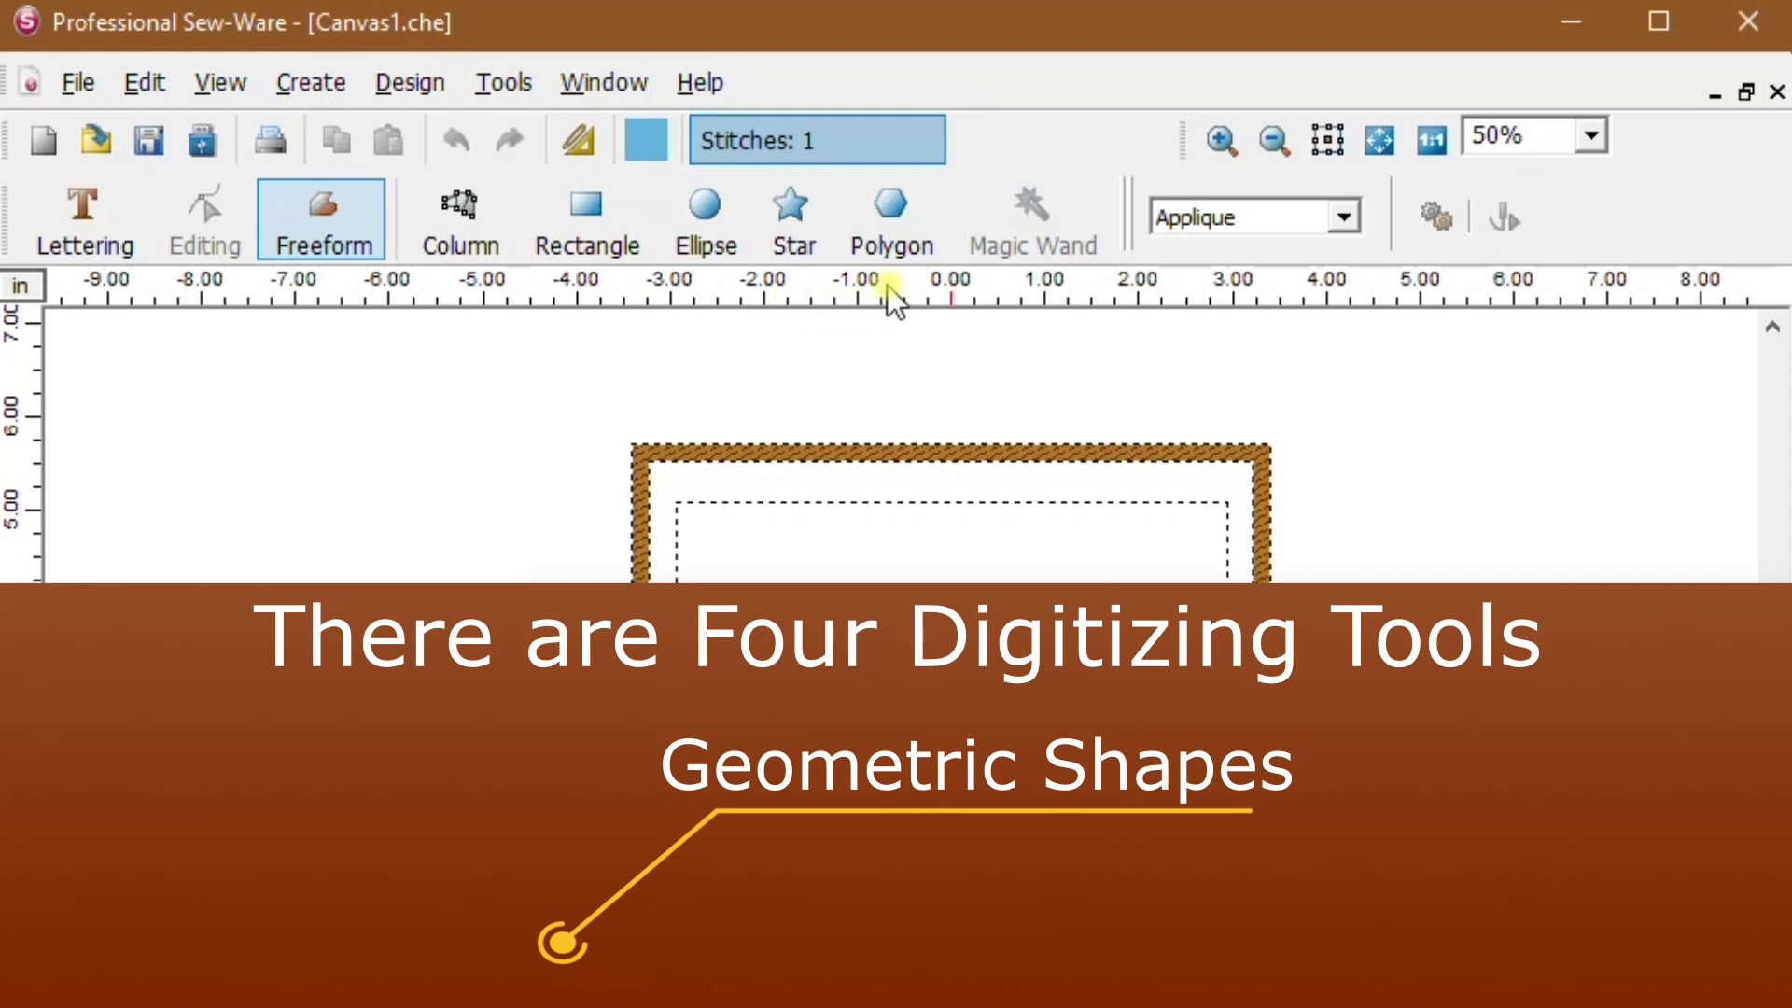
mouse_move(1046, 306)
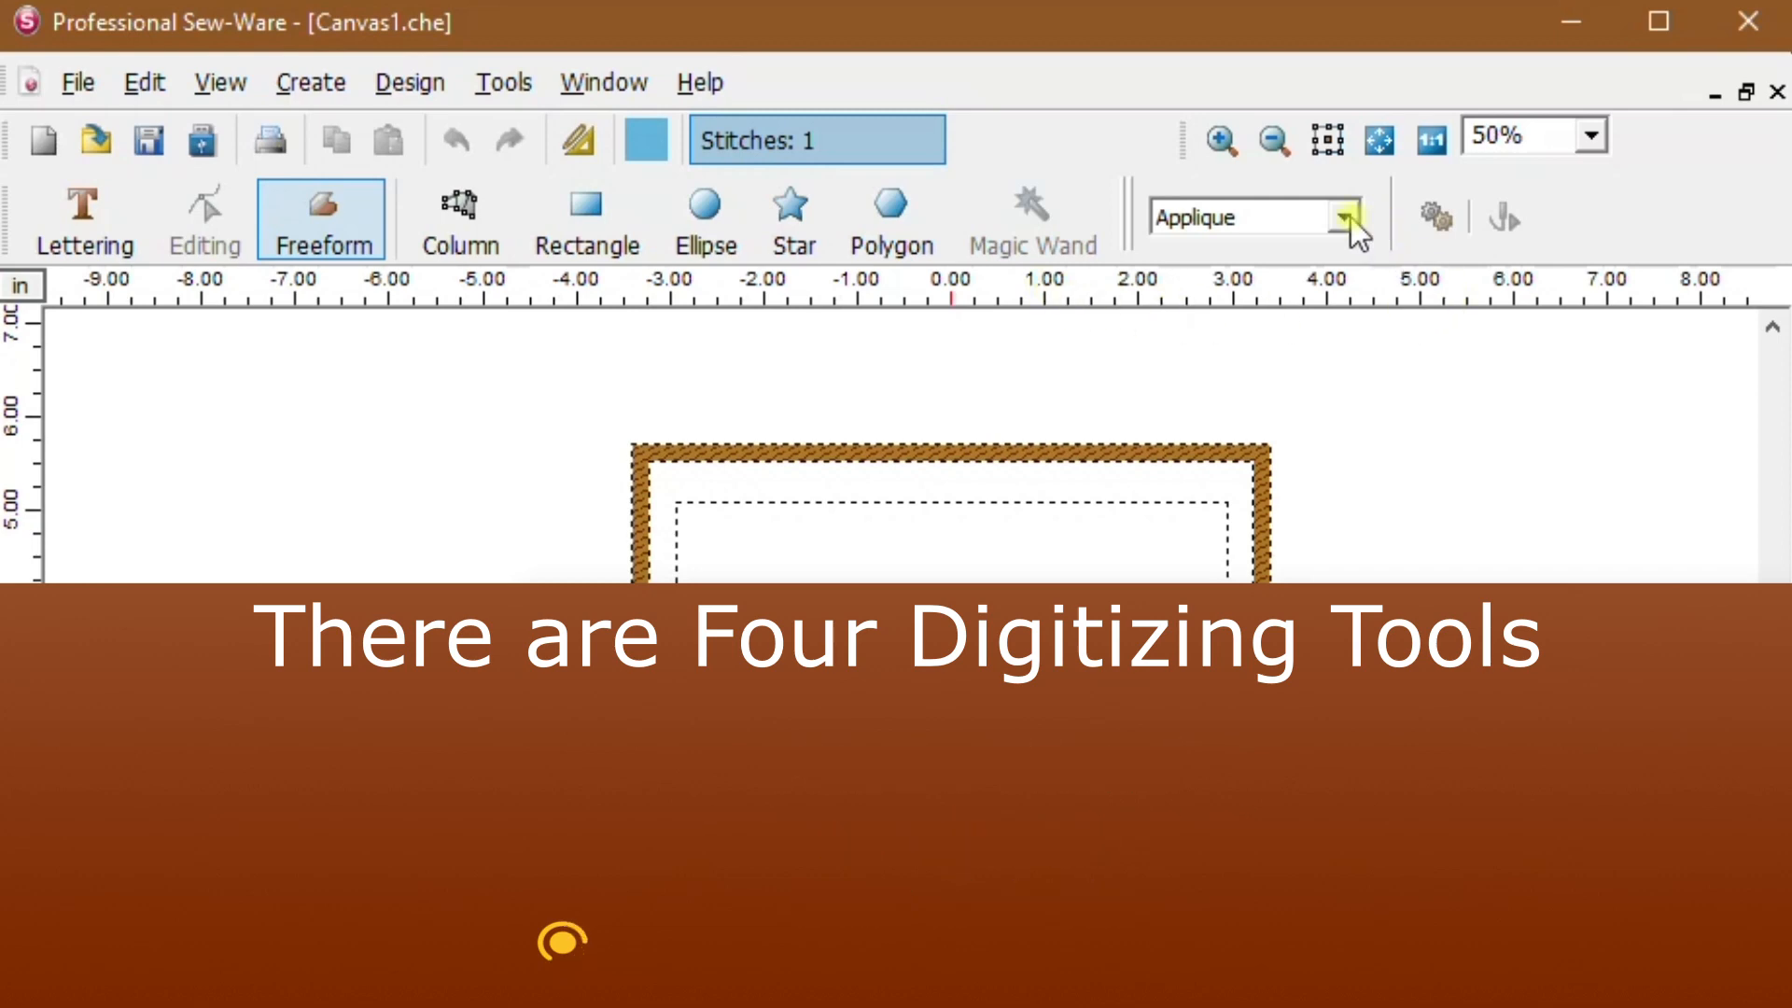
Browse the Embroidery Recipe list, then switch to Column digitizing with Column Fill recipe
left_click(1348, 216)
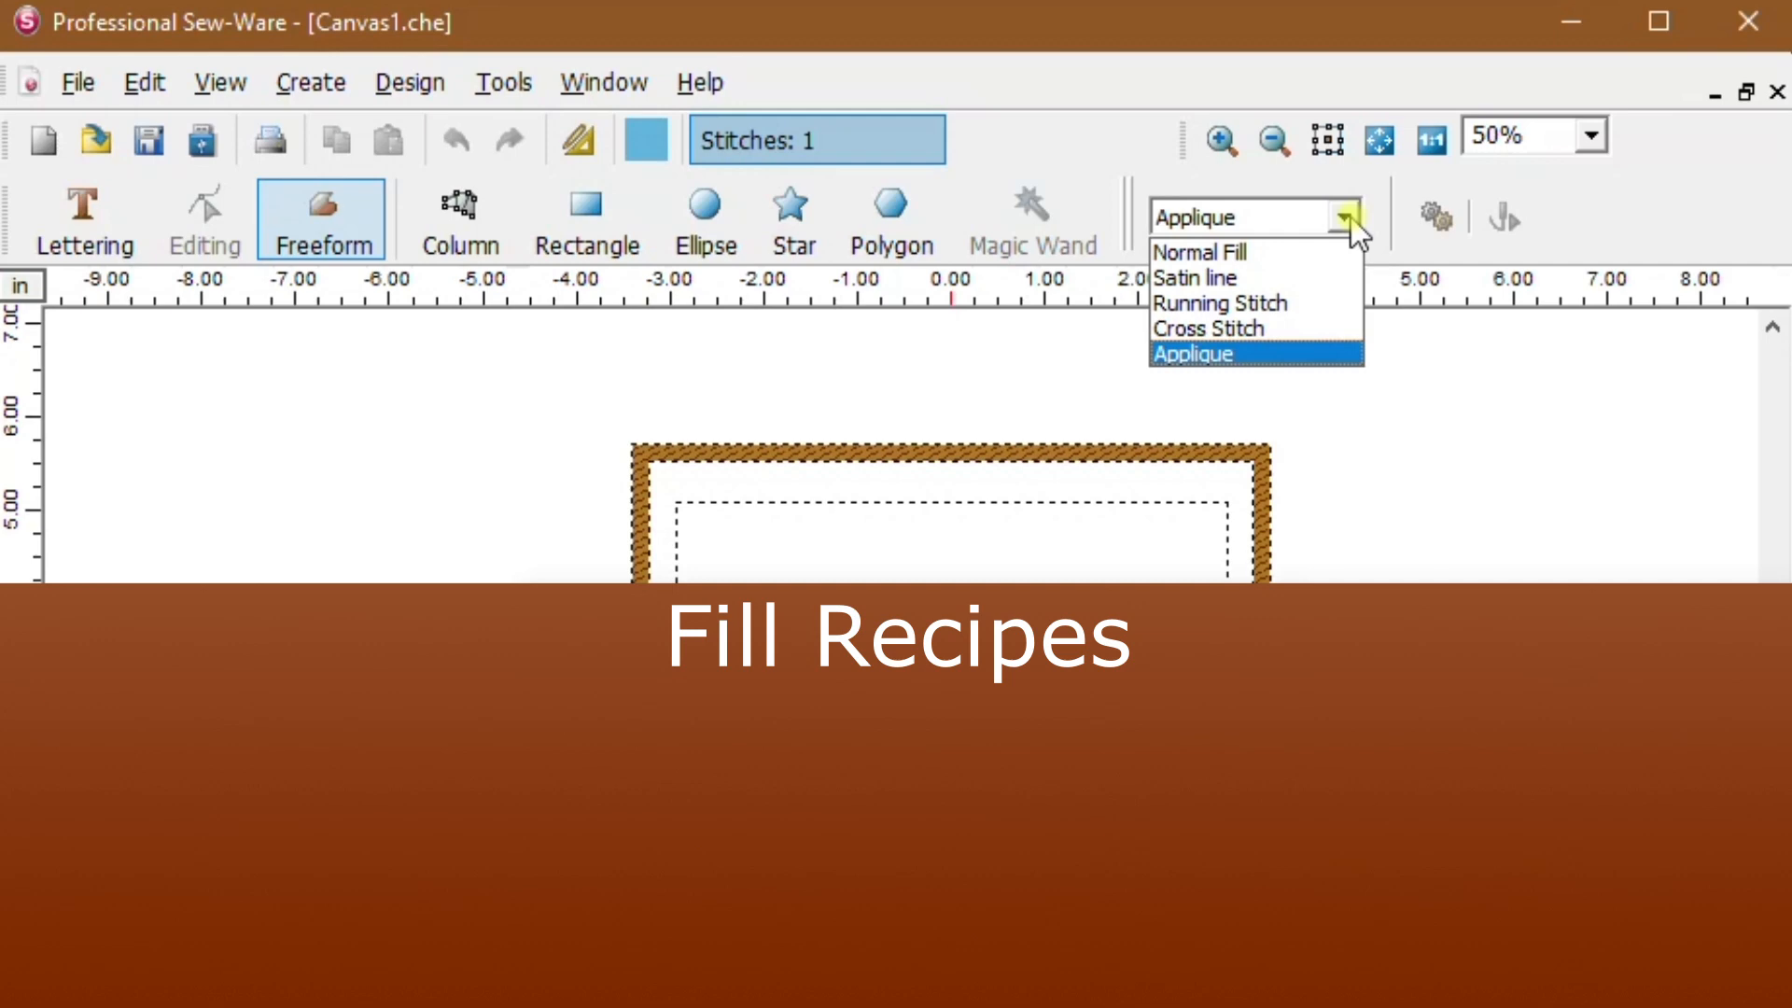
mouse_move(1201, 252)
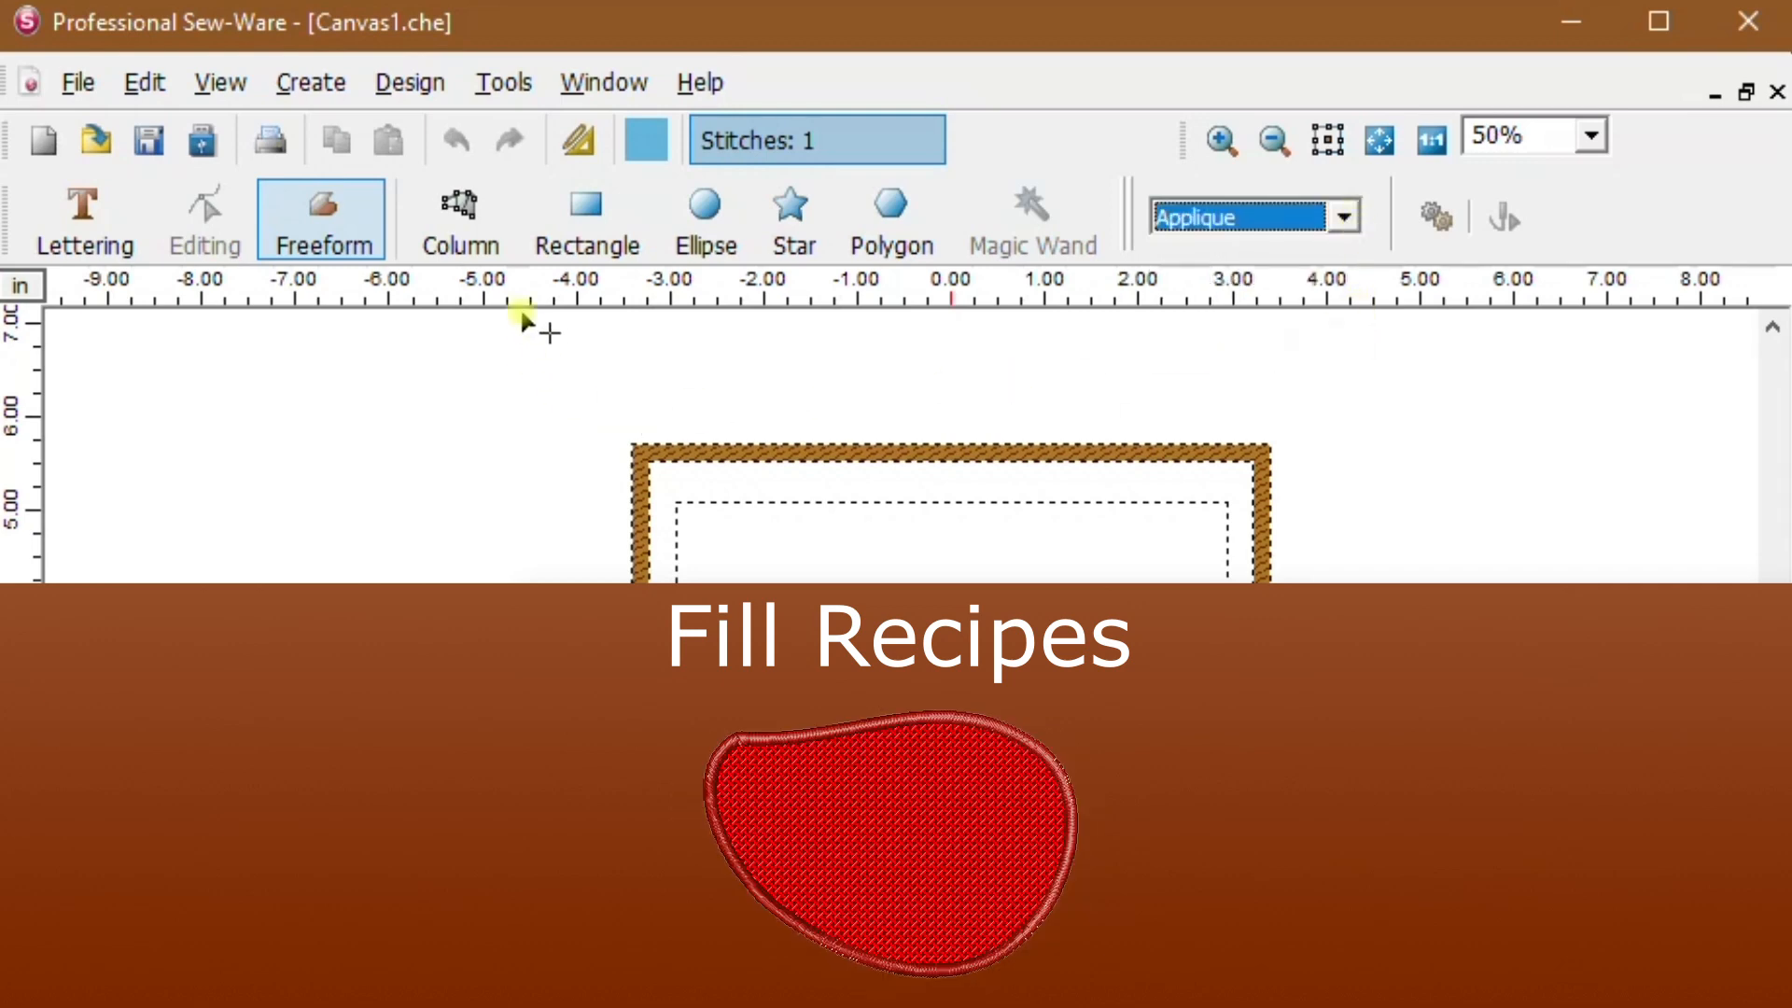
left_click(459, 217)
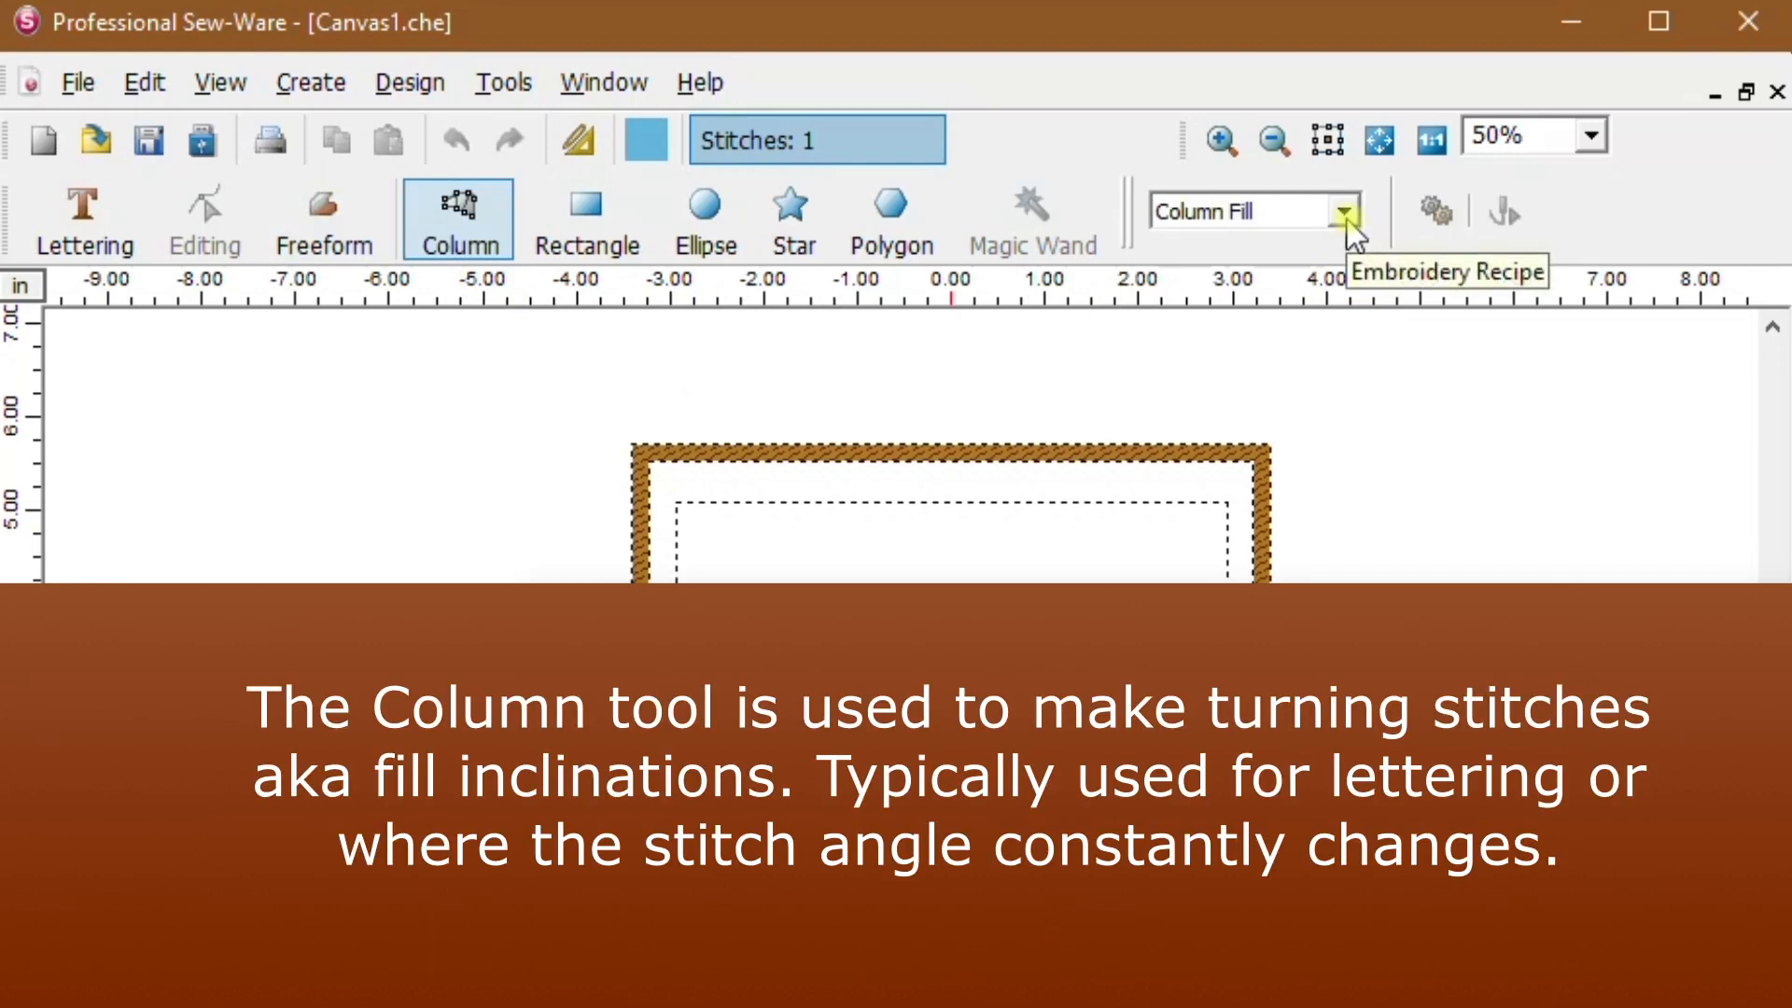
Review the column fill recipes, then switch to Rectangle digitizing with no recipe set
left_click(1346, 211)
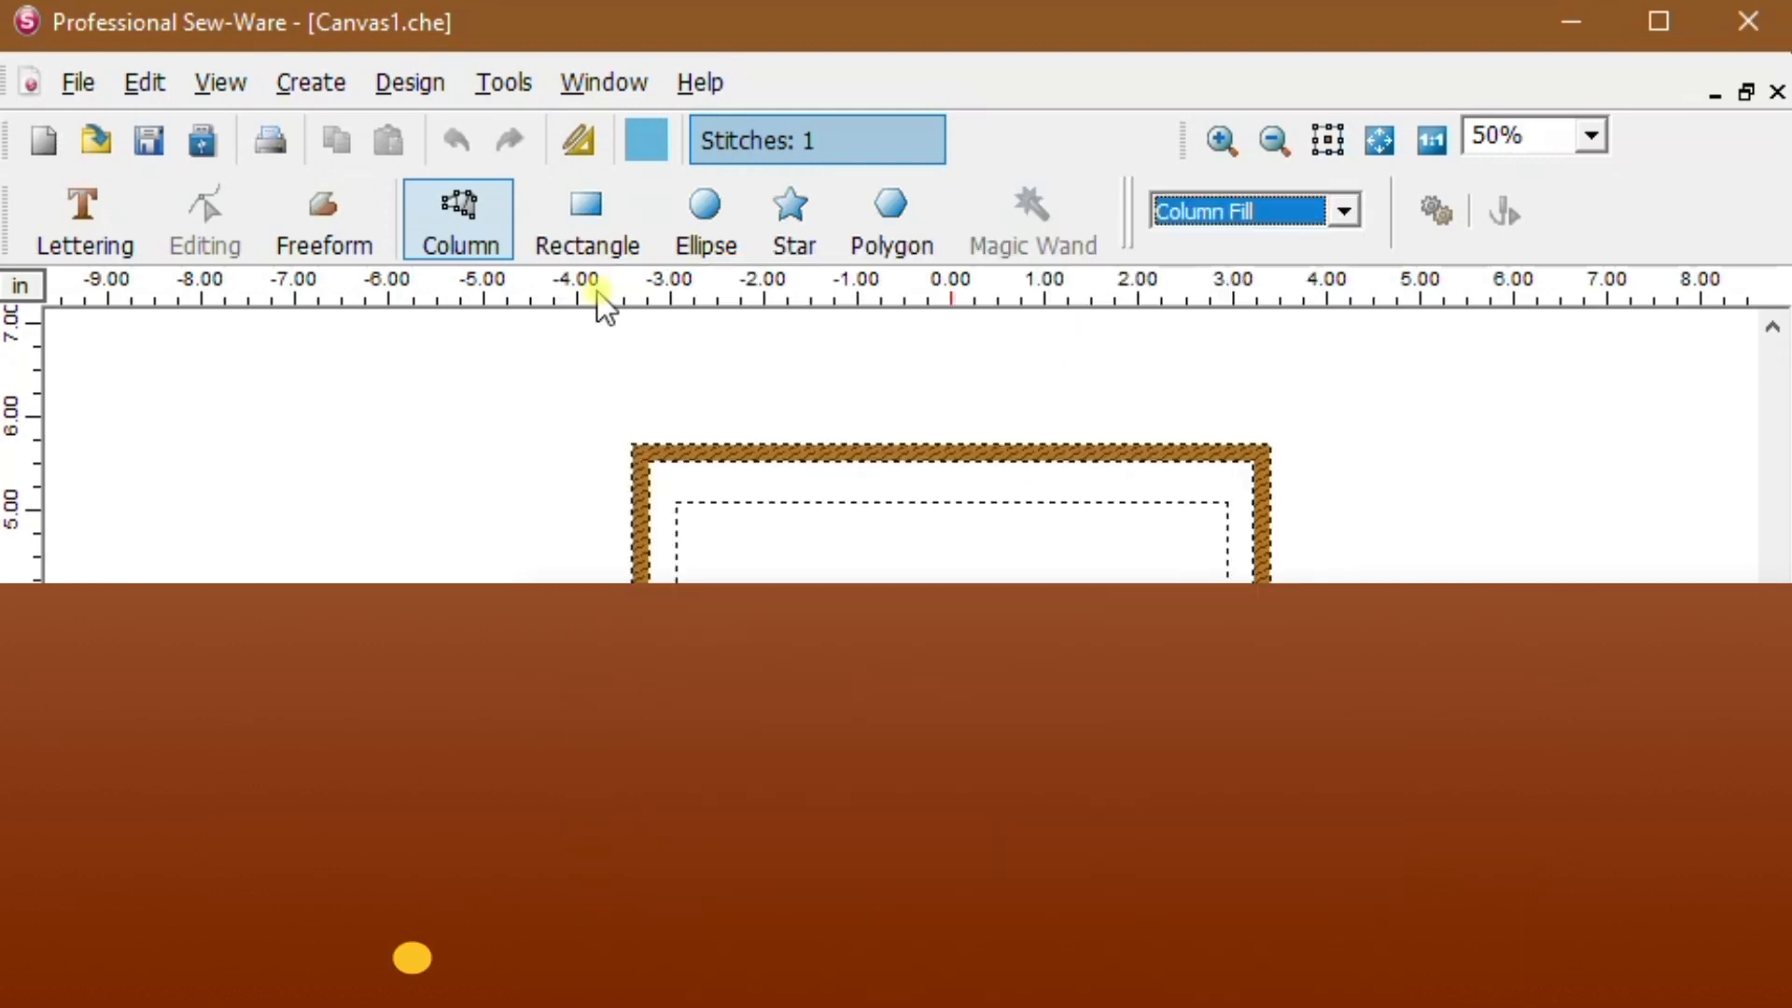
left_click(586, 216)
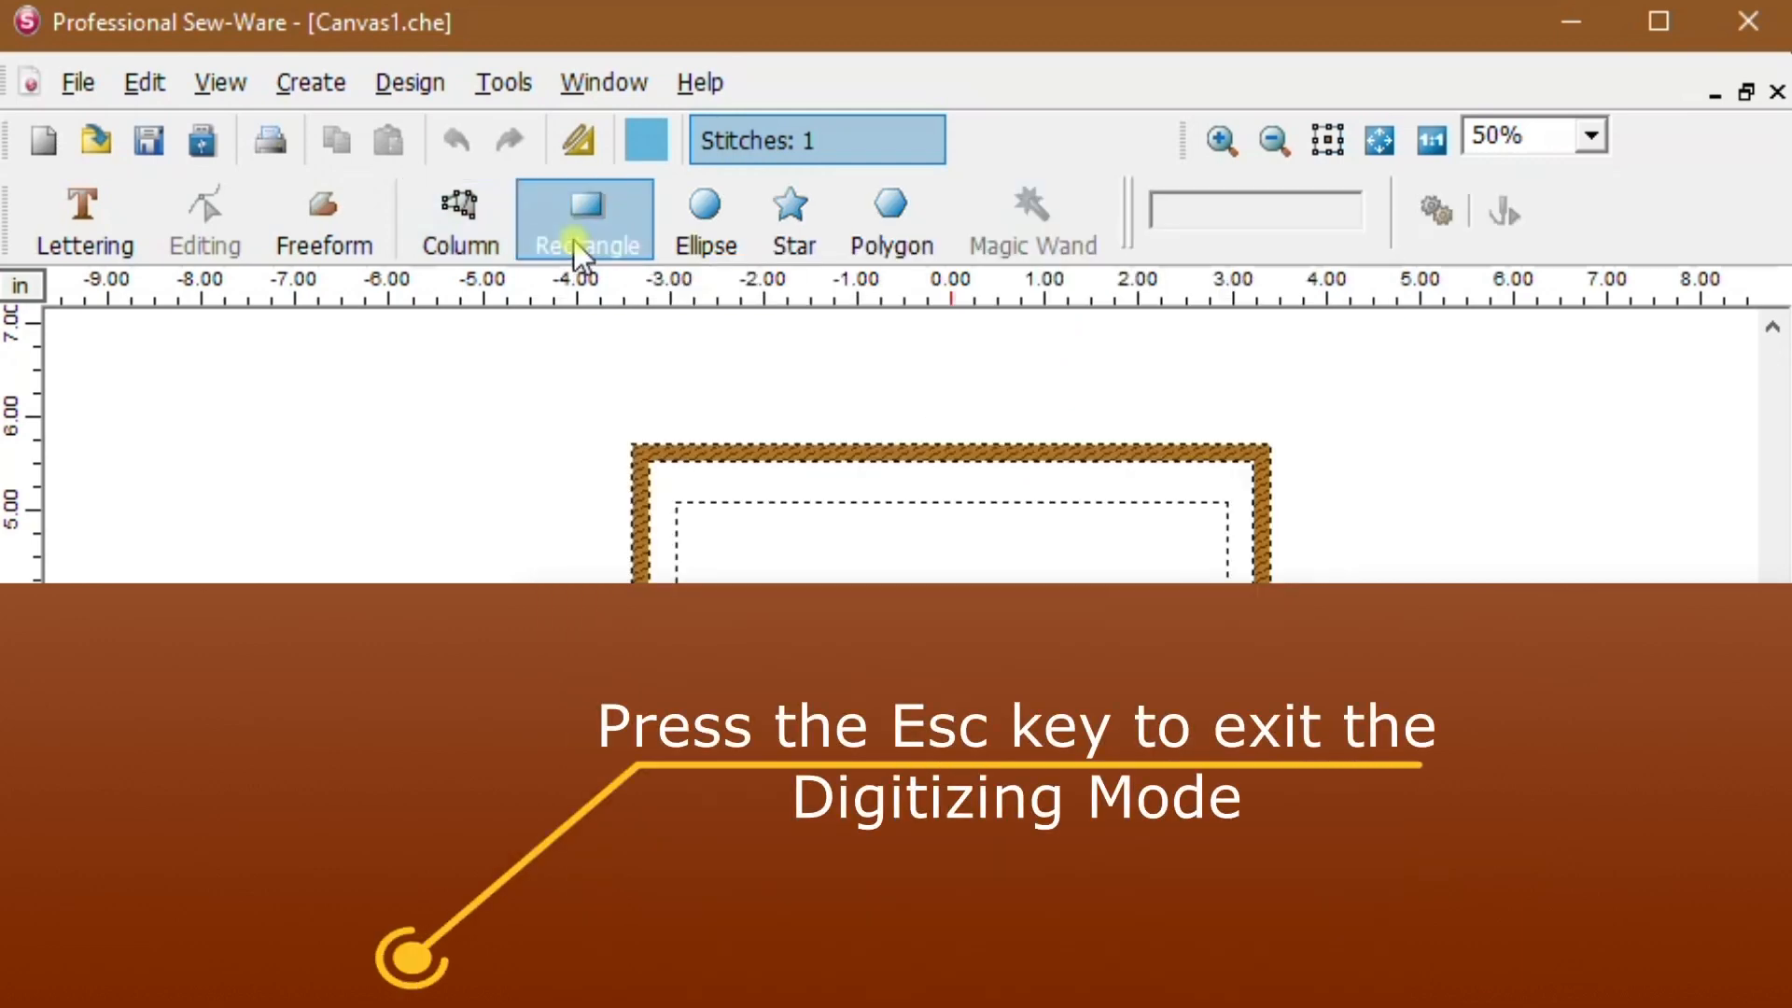
Exit digitizing mode with Escape, leaving only Lettering and Editing on the toolbar
key("Escape")
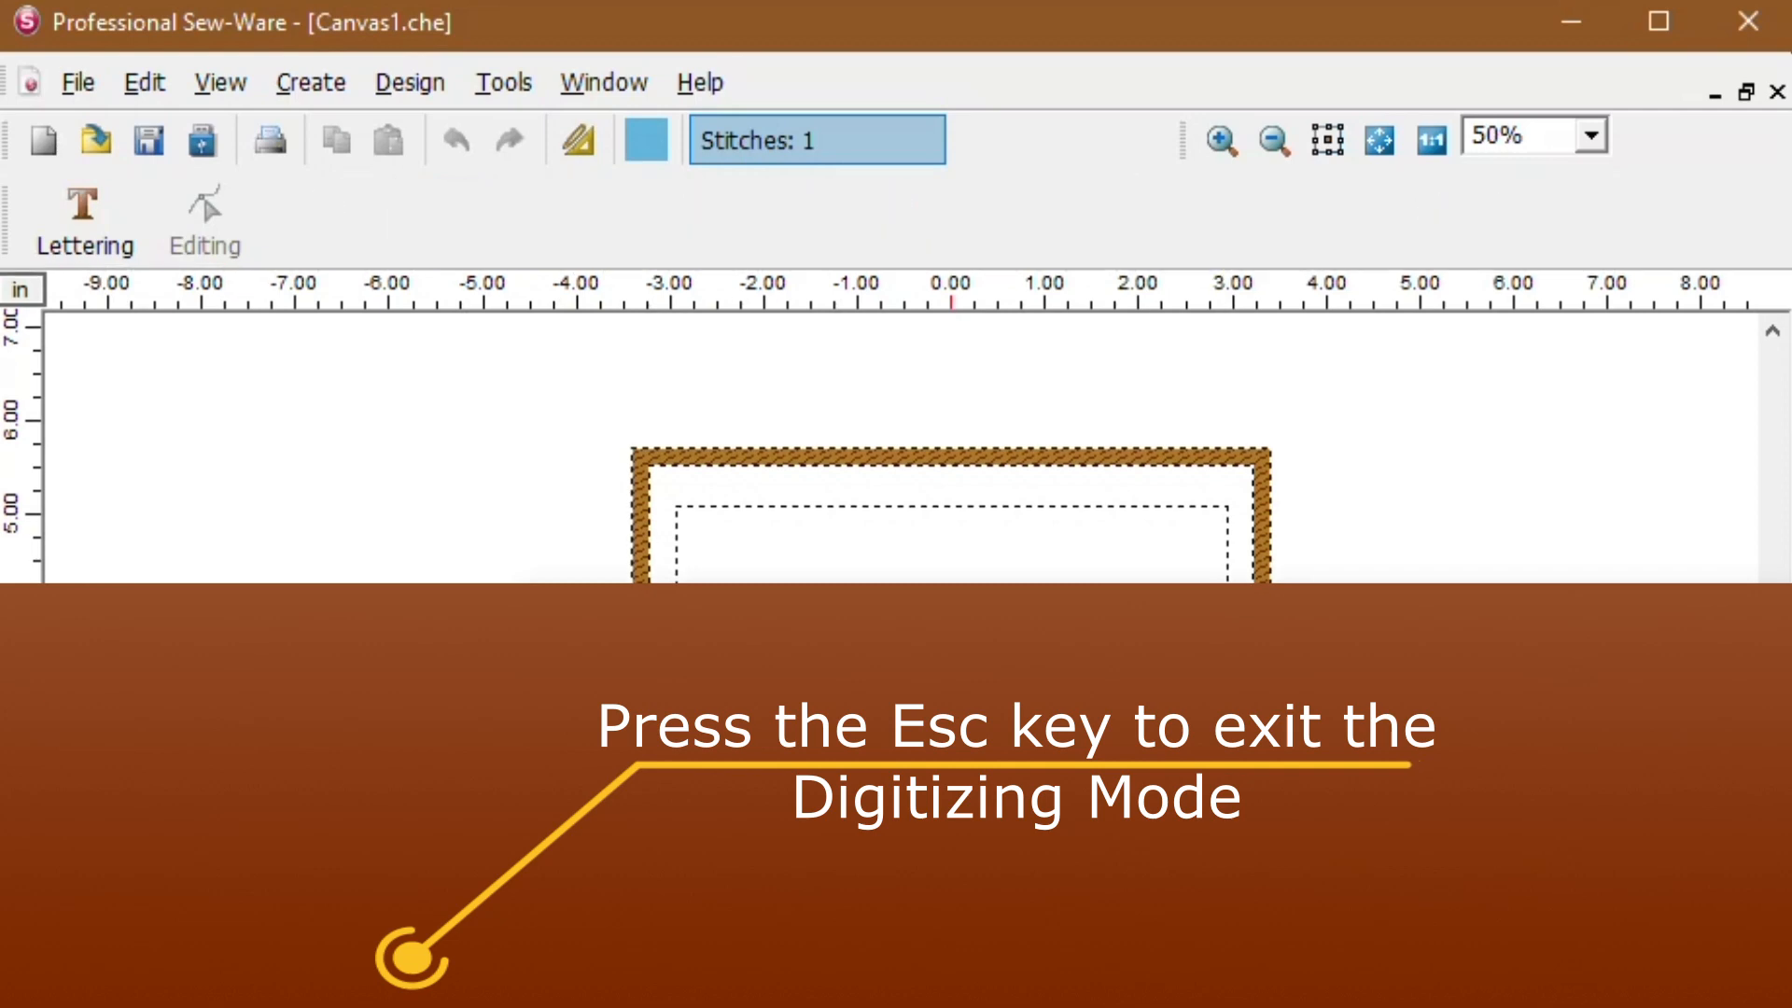
key("Escape")
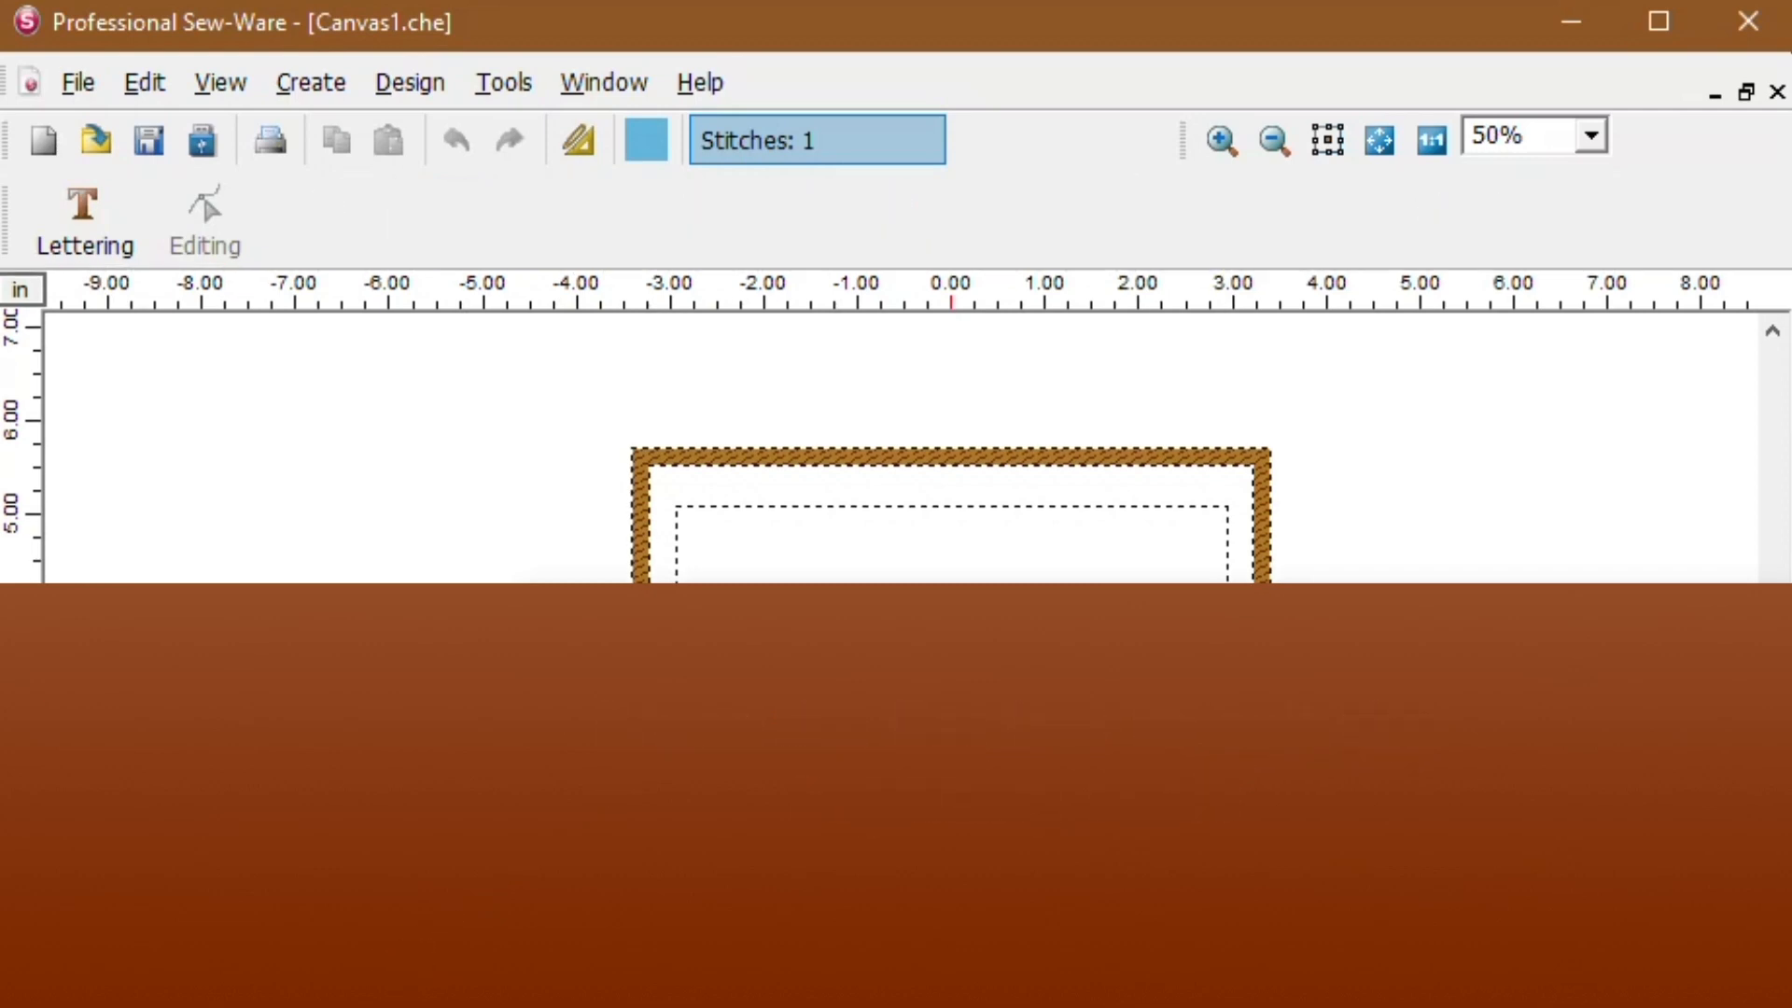